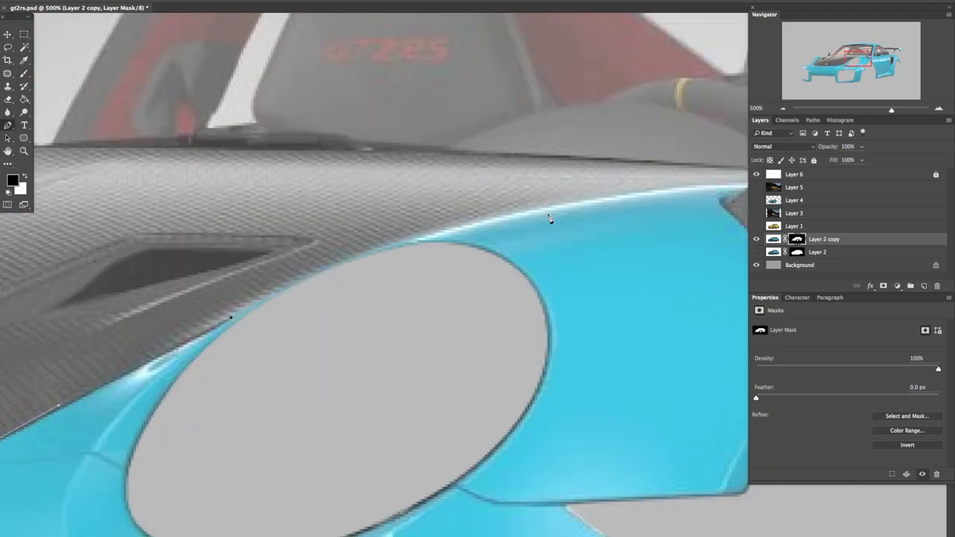
Fit the canvas to screen before repainting the body deep blue and striping the hood.
key("ctrl+0")
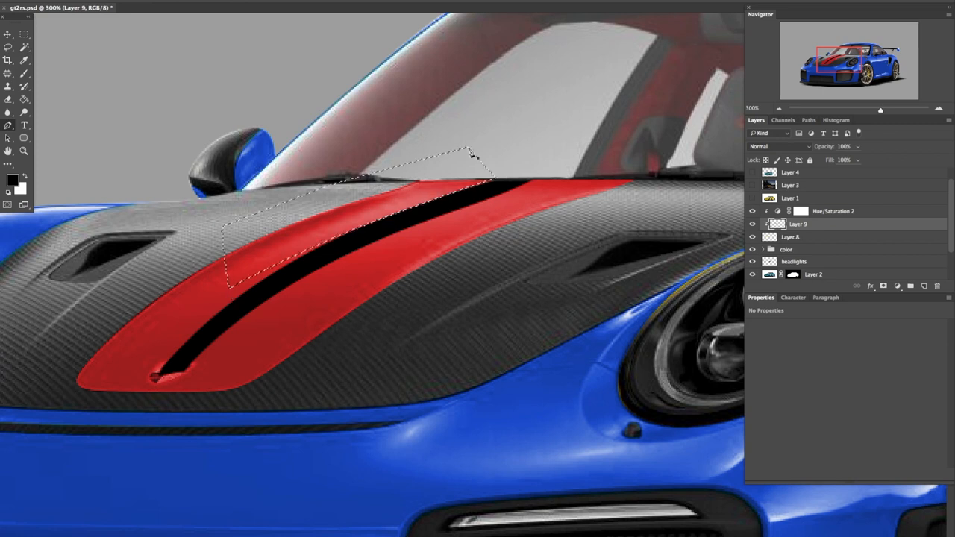
left_click(792, 237)
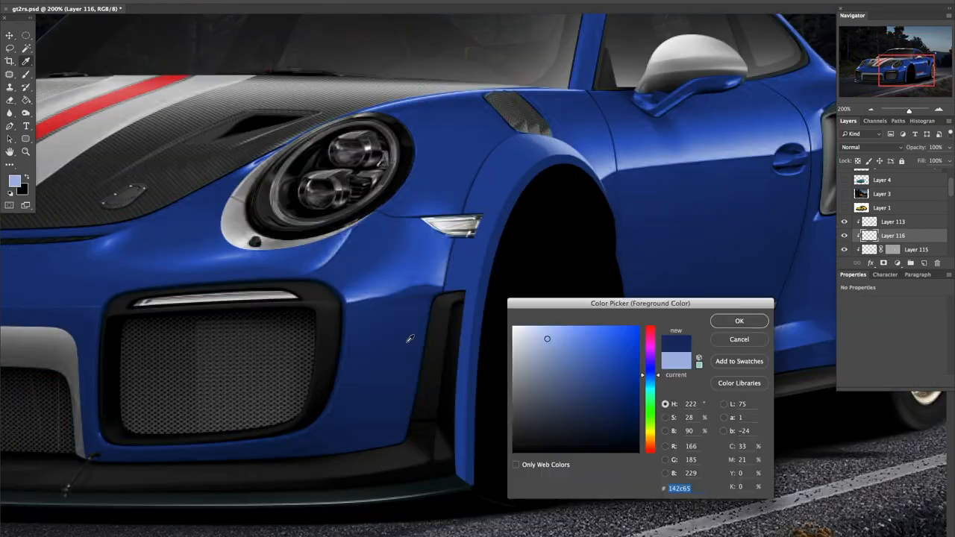
Fill the front-wheel flare with blue and add a soft Drop Shadow against the body.
left_click(737, 319)
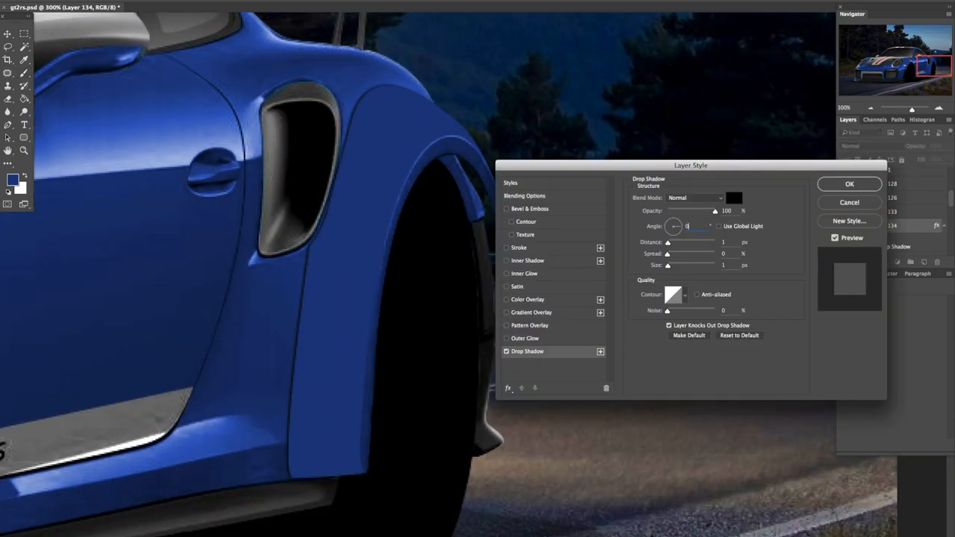
left_click(849, 184)
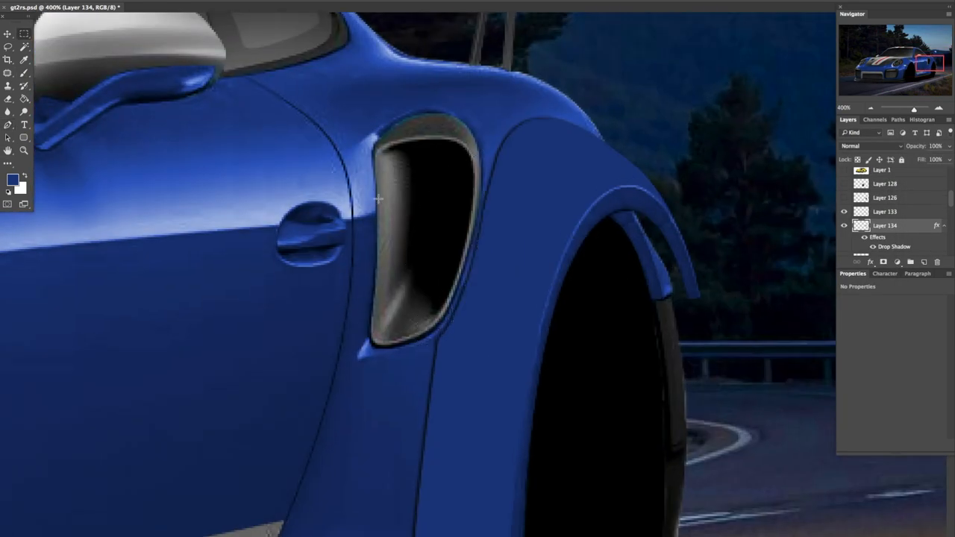
right_click(674, 358)
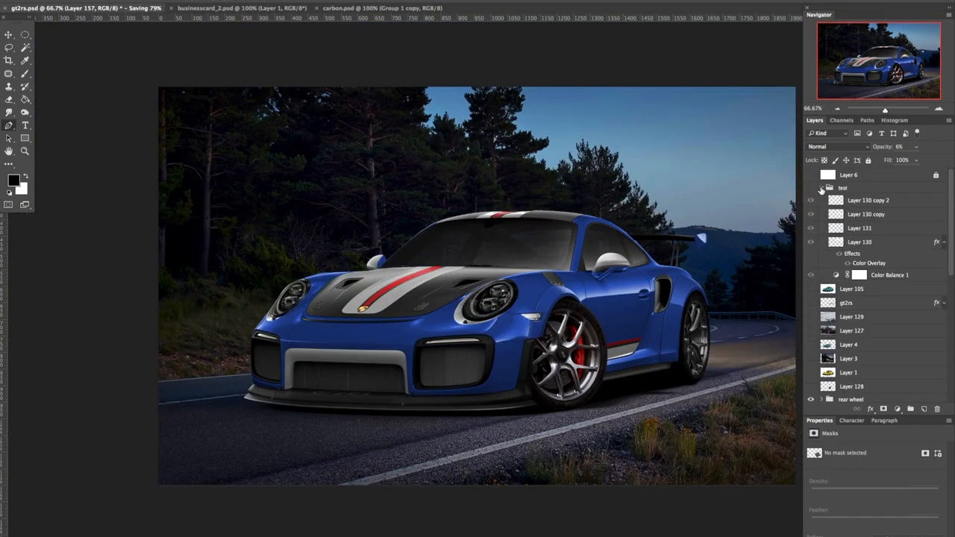
Toggle wheel layer visibility to compare the new wheels and red calipers.
left_click(859, 229)
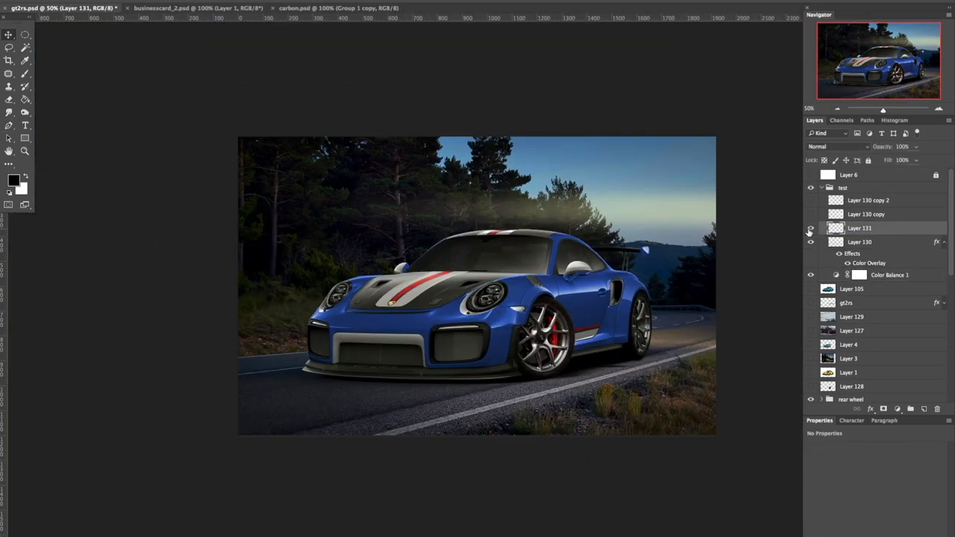